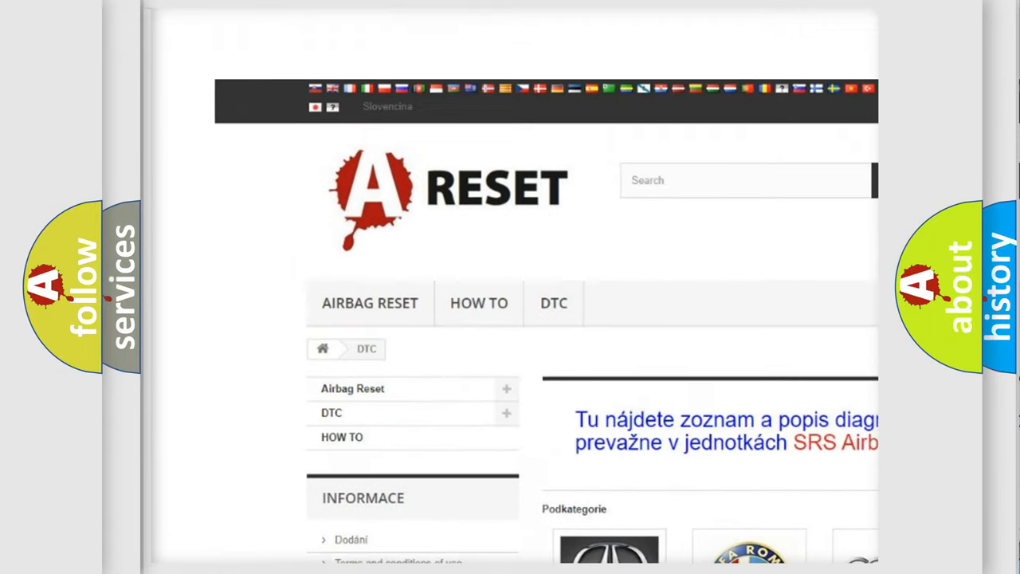
- Open the ALFA ROMEO DTC subcategory and scroll down through its trouble code list
scroll(down, 3)
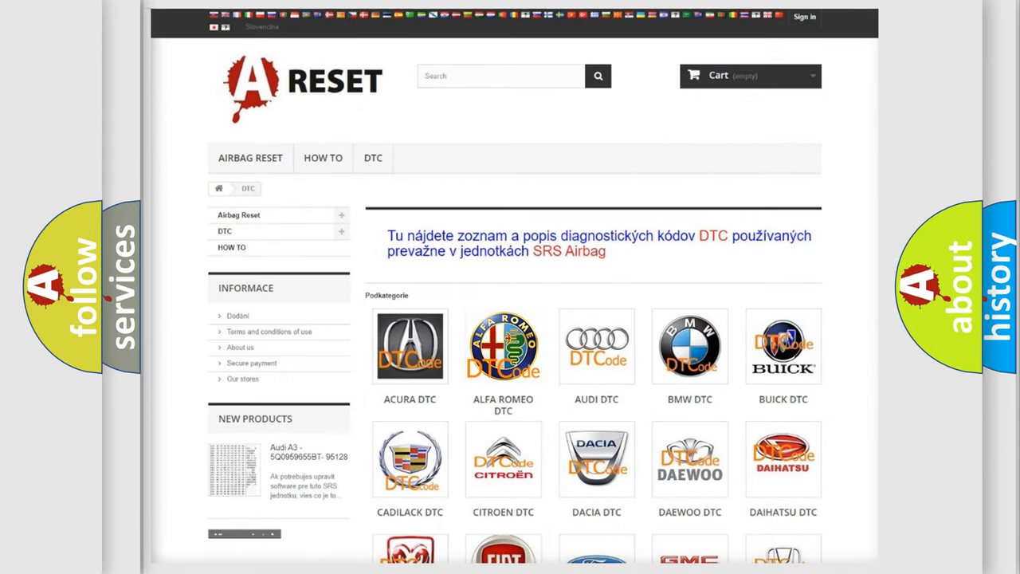
click(503, 345)
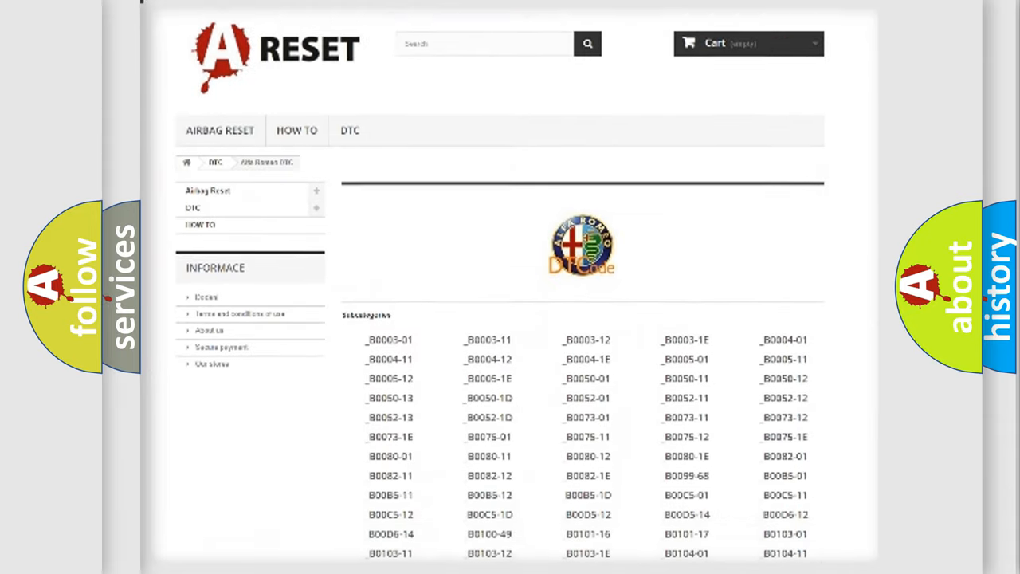
scroll(down, 3)
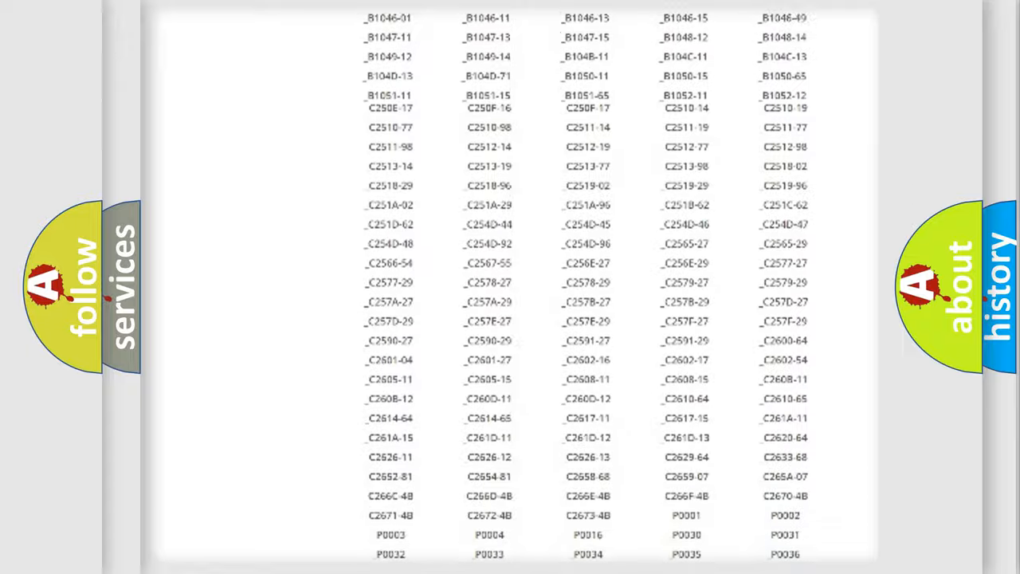